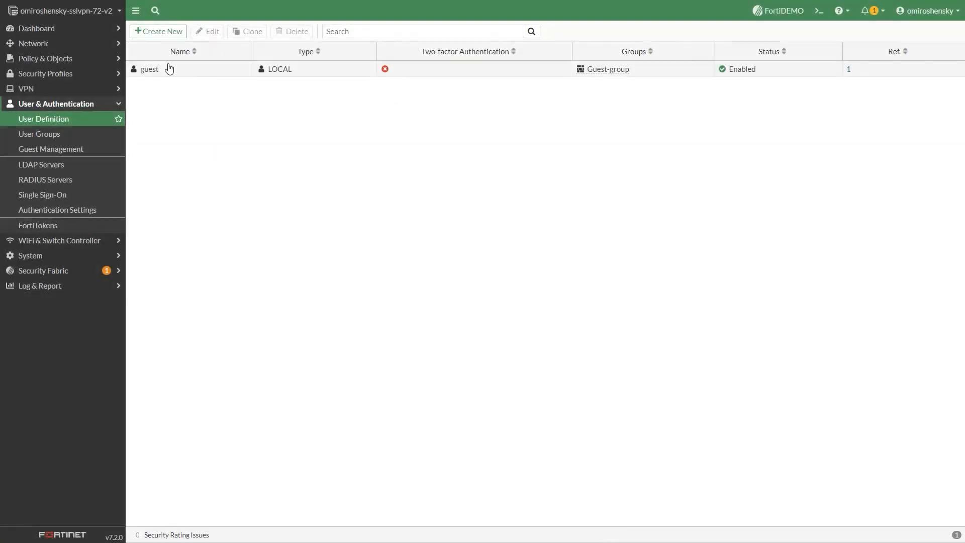
{"action": "left_click", "coordinate": [158, 31]}
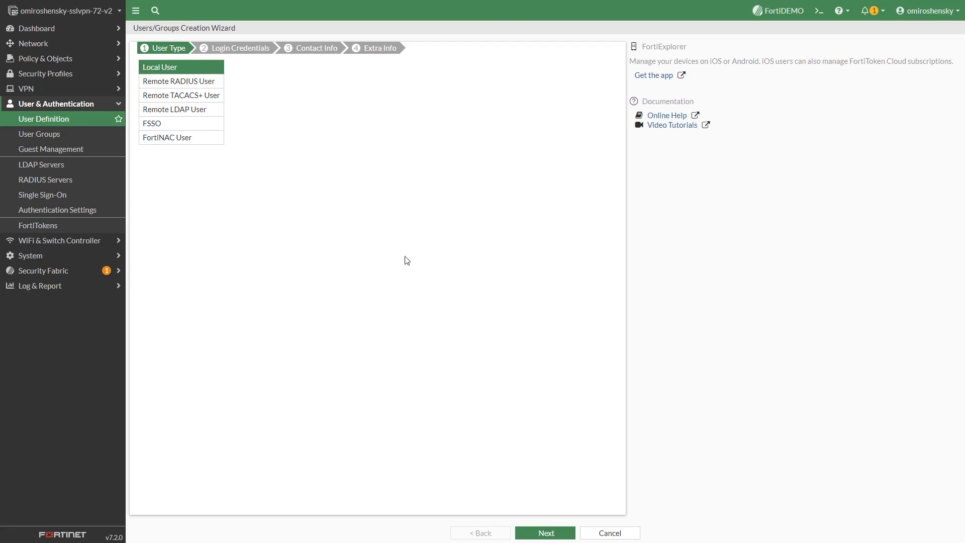
{"action": "mouse_move", "coordinate": [550, 533]}
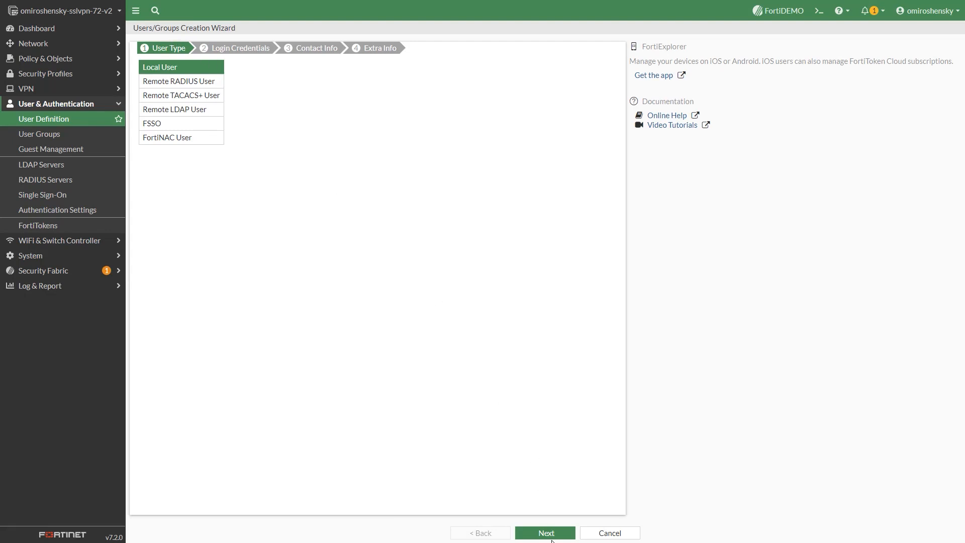
{"action": "left_click", "coordinate": [544, 533]}
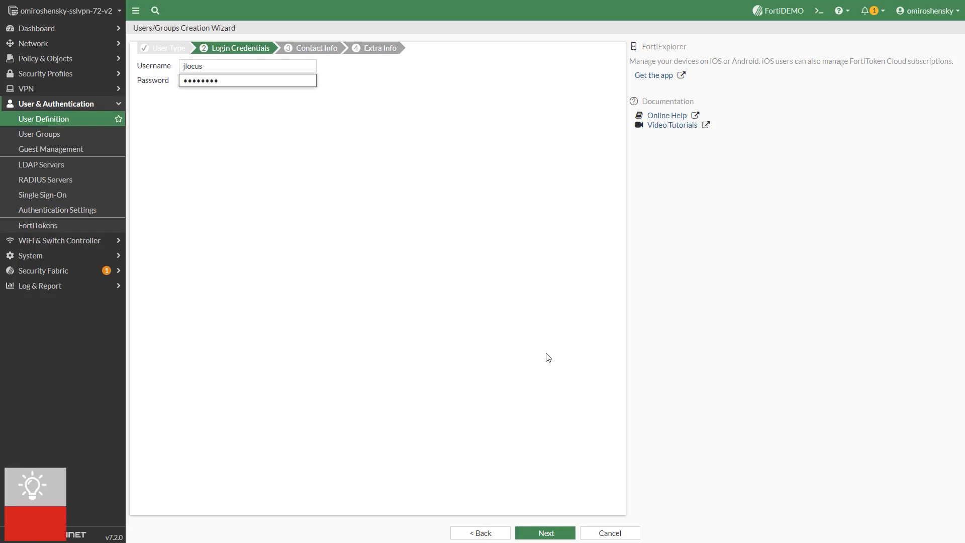
{"action": "left_click", "coordinate": [544, 532]}
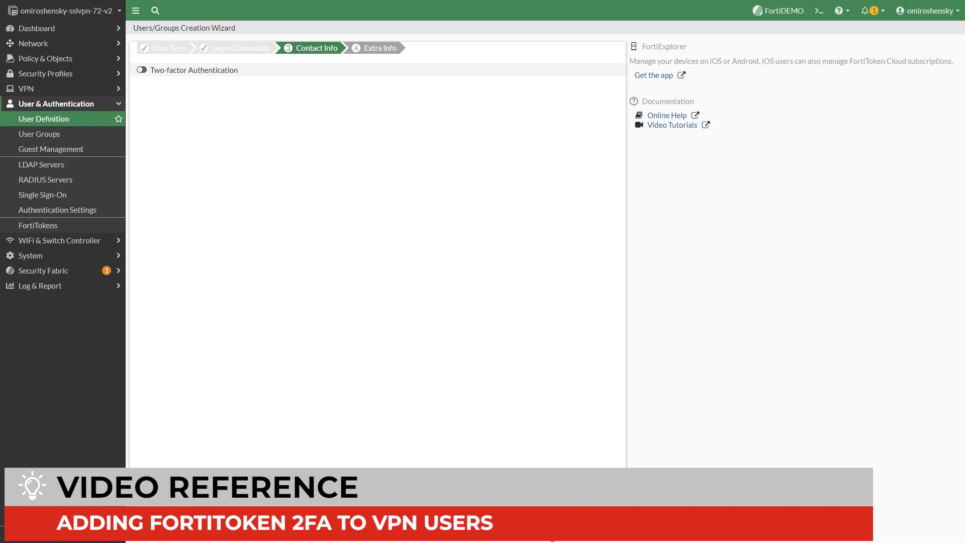
{"action": "left_click", "coordinate": [379, 48]}
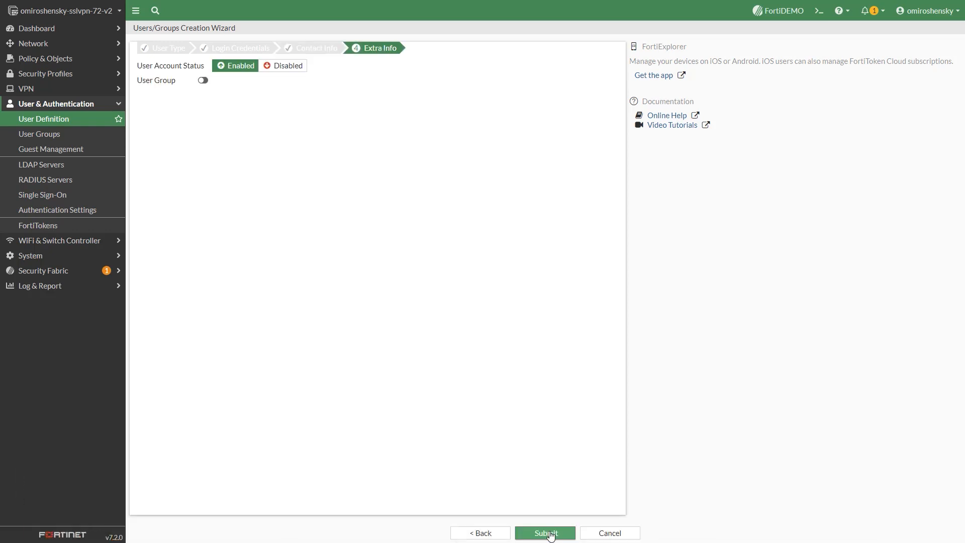
{"action": "mouse_move", "coordinate": [230, 116]}
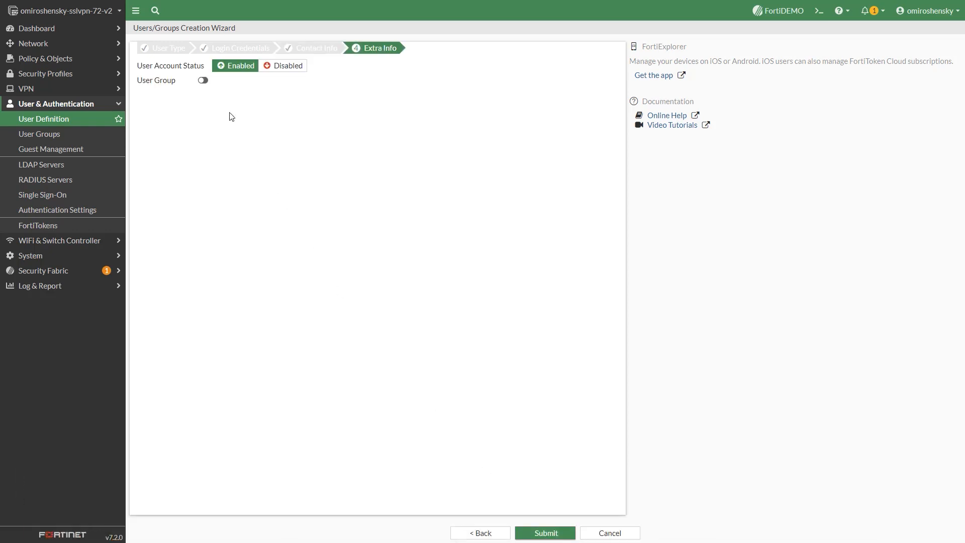
{"action": "left_click", "coordinate": [203, 80]}
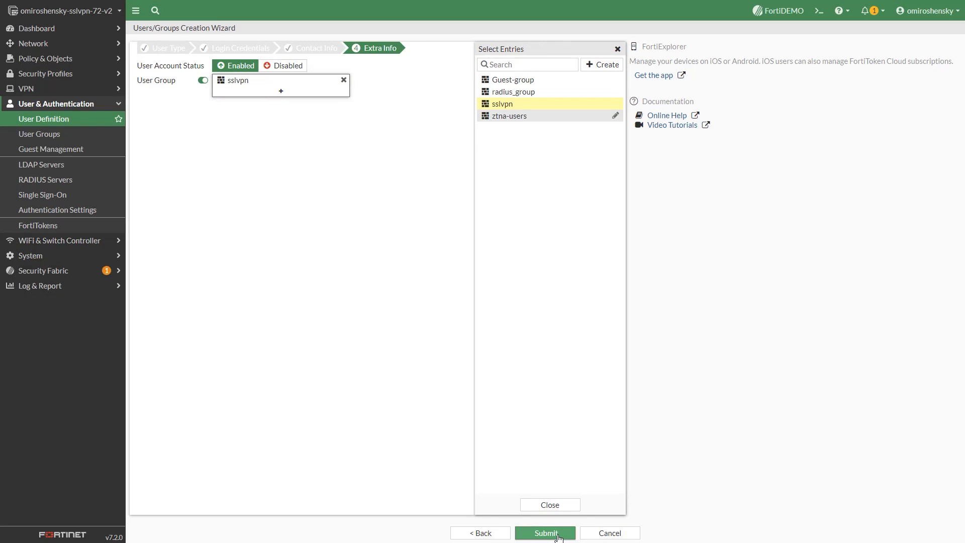
{"action": "left_click", "coordinate": [544, 533]}
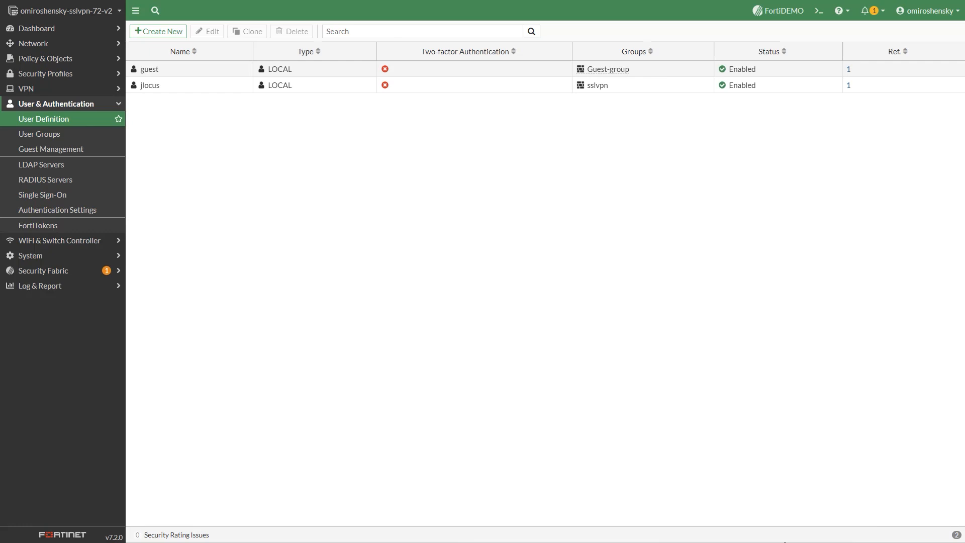
Inspect the tunnel-access portal's settings in SSL-VPN Portals, then cancel without changes.
{"action": "left_click", "coordinate": [45, 165]}
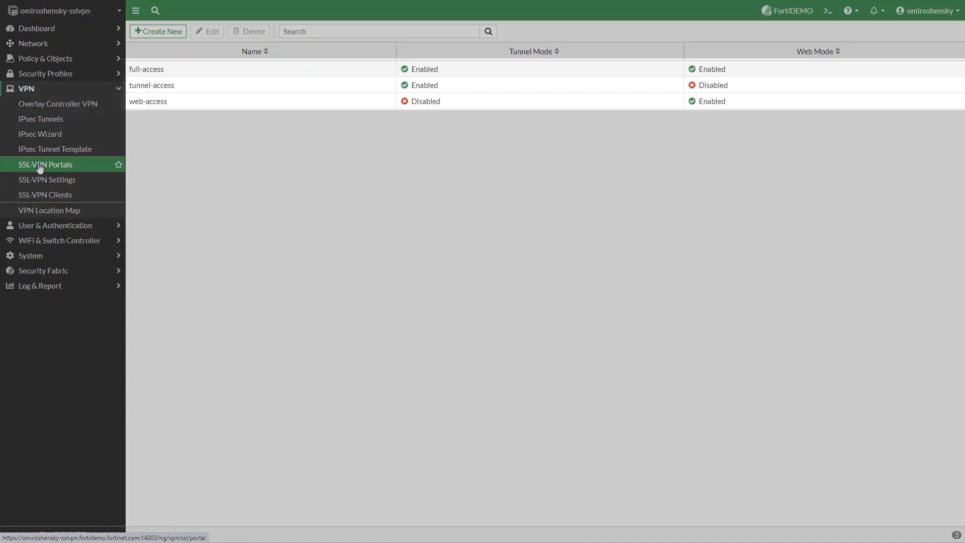
{"action": "mouse_move", "coordinate": [152, 177]}
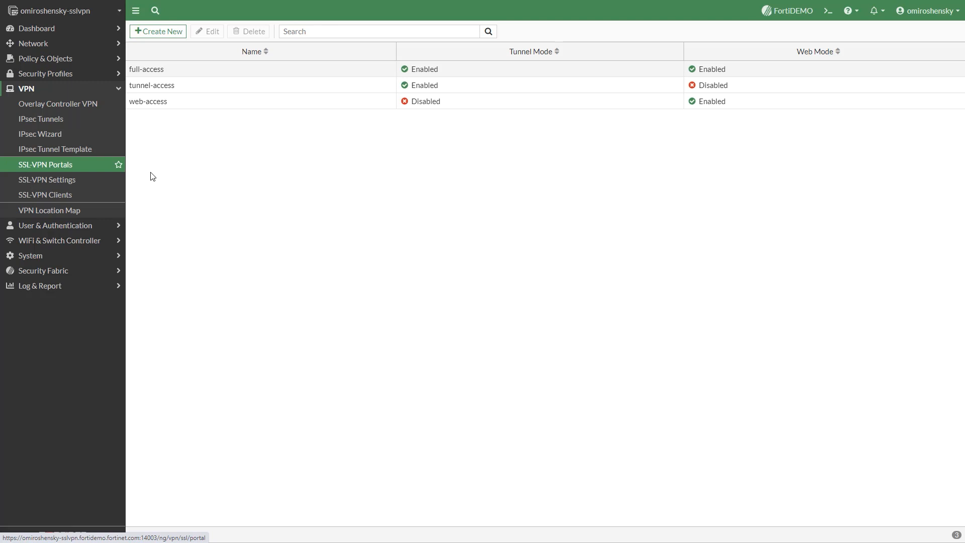
{"action": "mouse_move", "coordinate": [156, 93]}
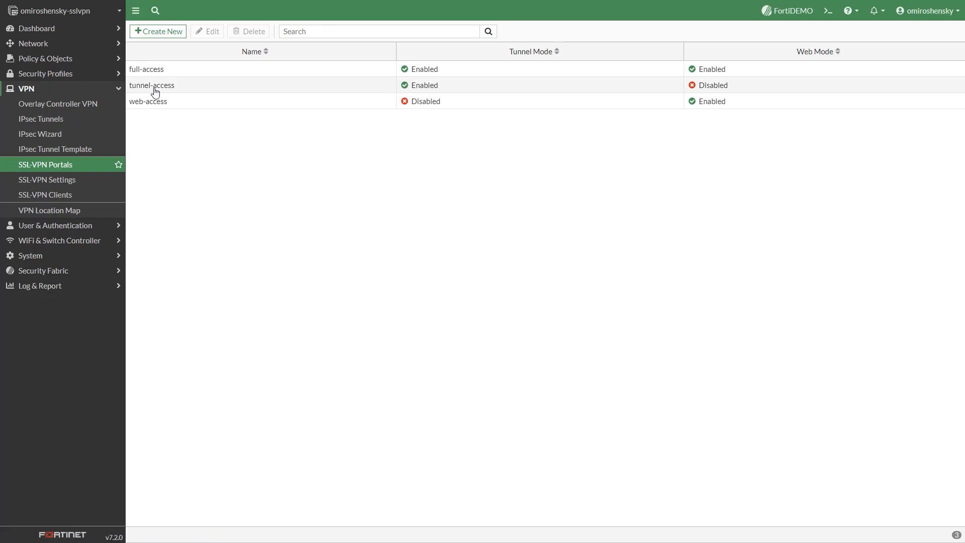
{"action": "double_click", "coordinate": [151, 85]}
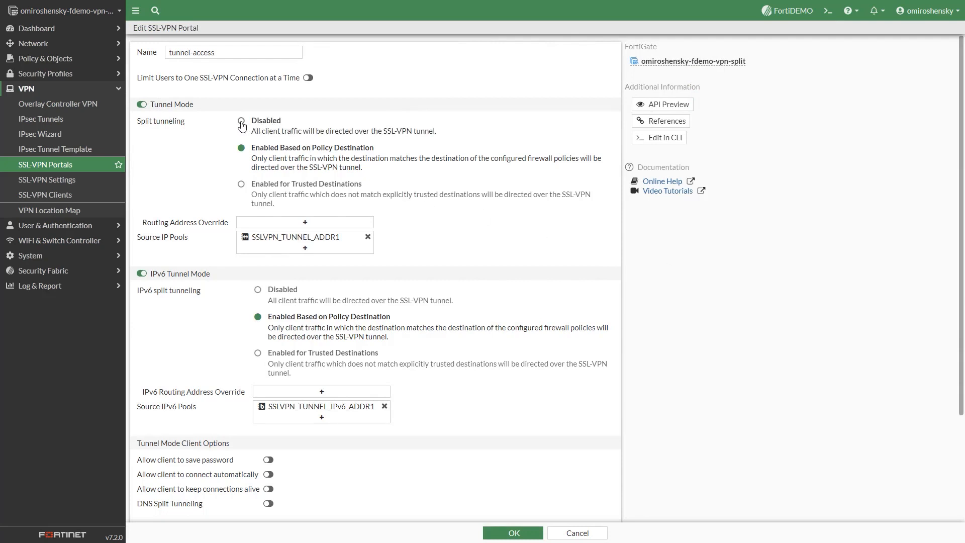
{"action": "left_click", "coordinate": [241, 124]}
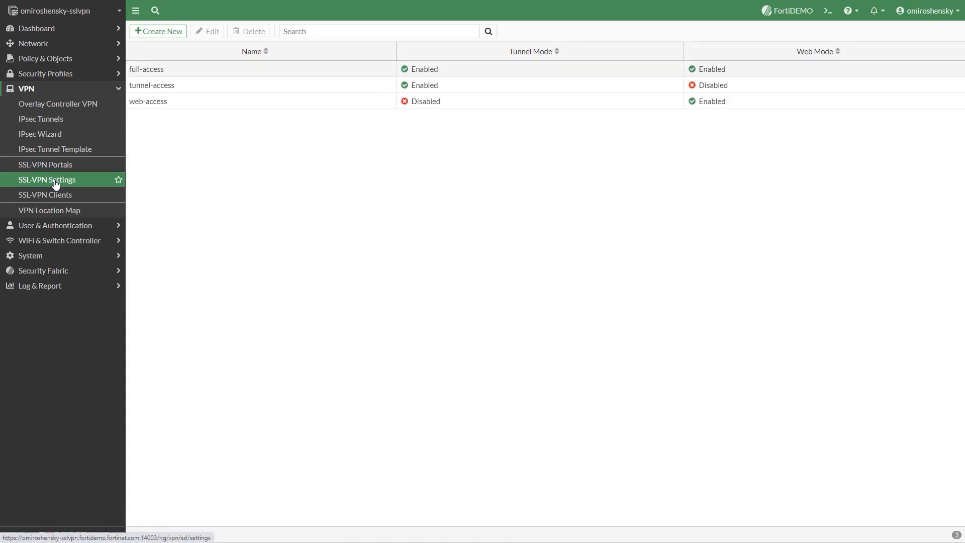
In SSL-VPN Settings, add a mapping of the sslvpn group to the tunnel-access portal.
{"action": "left_click", "coordinate": [47, 179]}
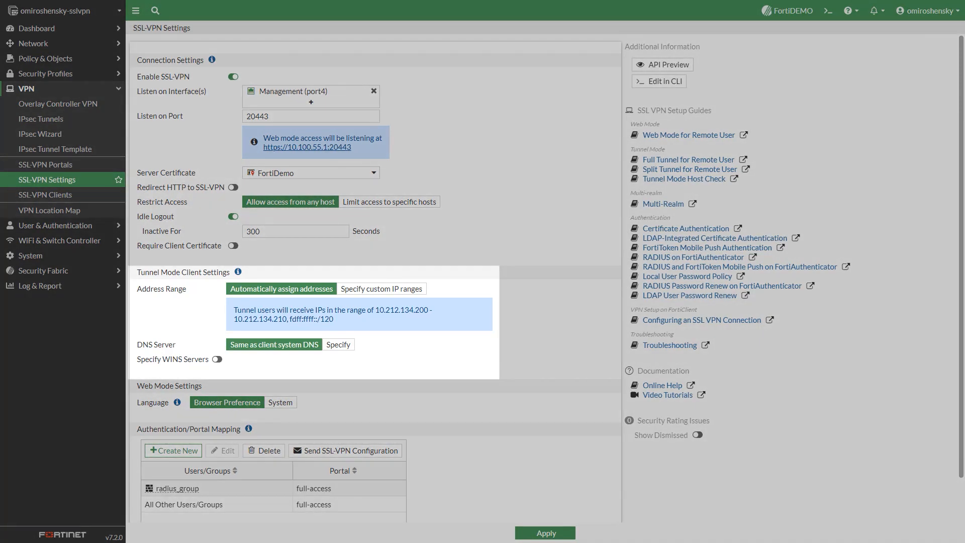
{"action": "left_click", "coordinate": [174, 450]}
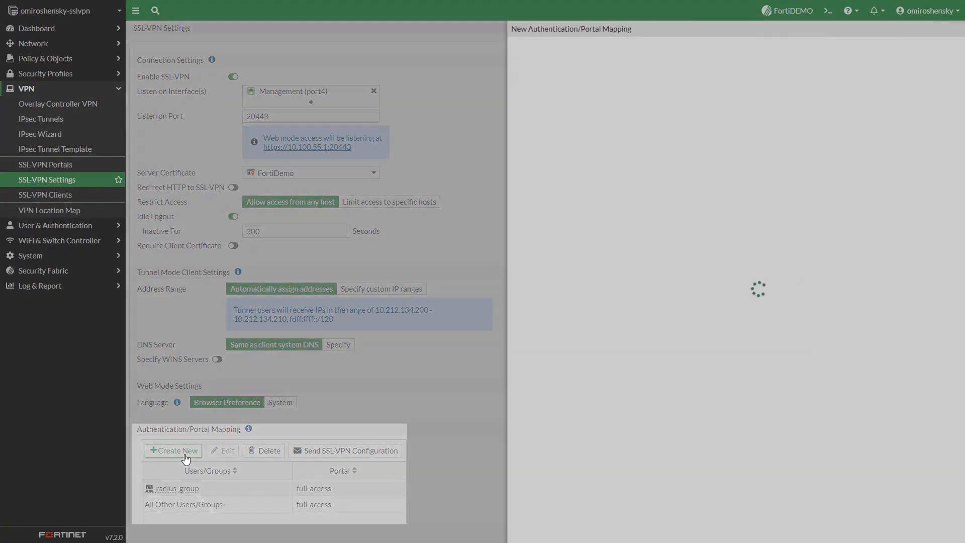
{"action": "left_click", "coordinate": [173, 450]}
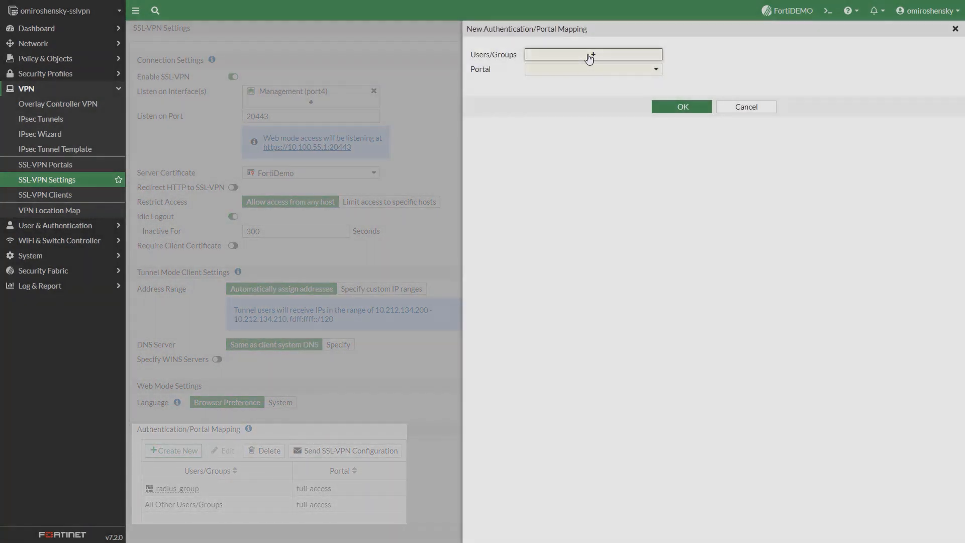
{"action": "left_click", "coordinate": [592, 54]}
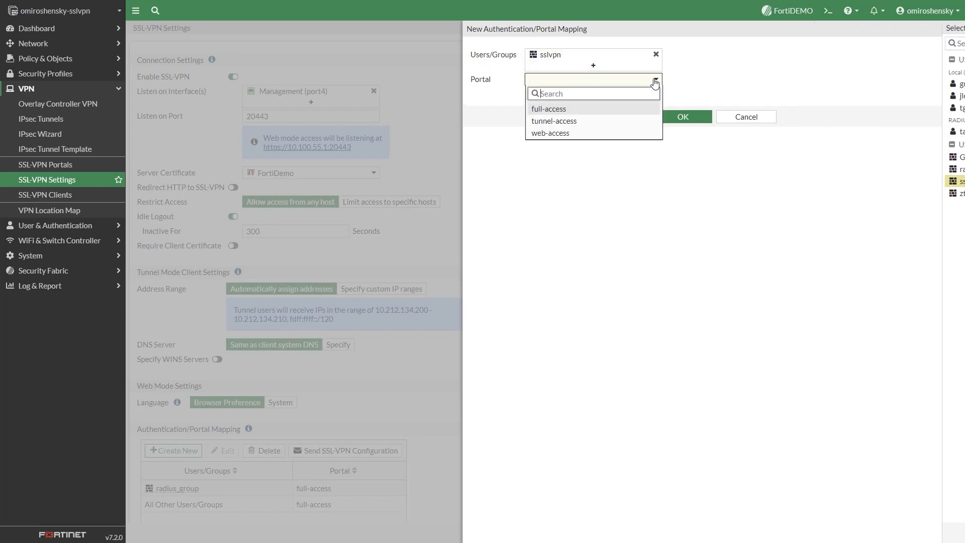
{"action": "left_click", "coordinate": [746, 116]}
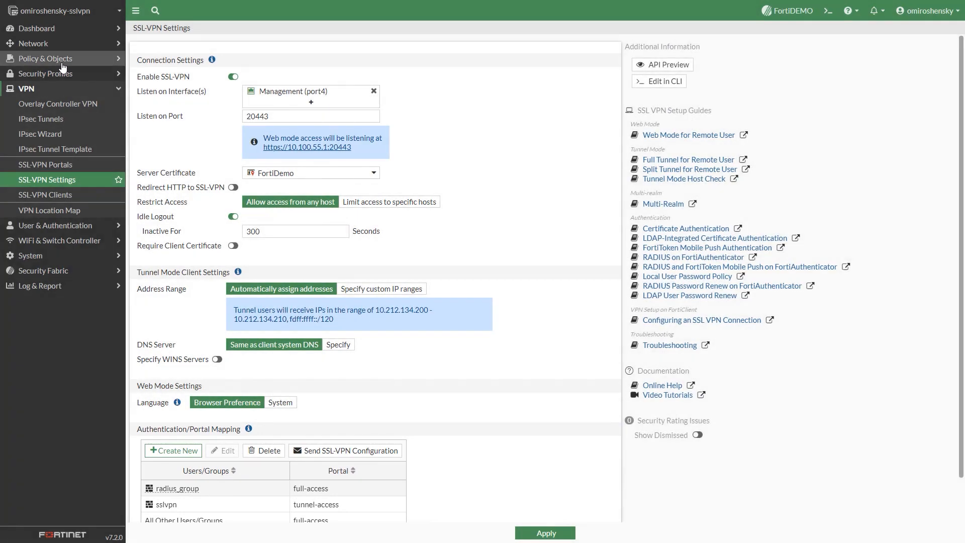
Review the SSLVPN-Access firewall policy for sslvpn tunnel users and confirm it with OK.
{"action": "left_click", "coordinate": [44, 58]}
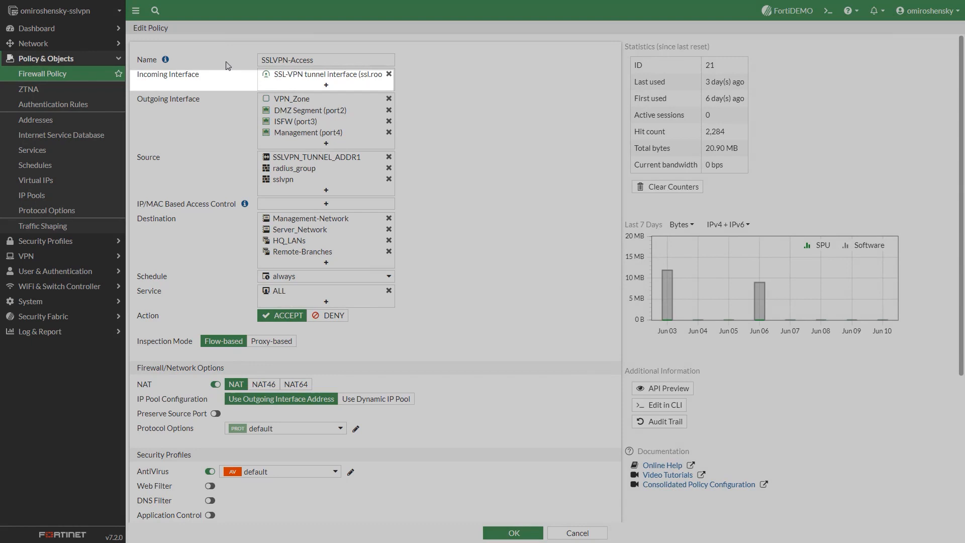
{"action": "mouse_move", "coordinate": [235, 69]}
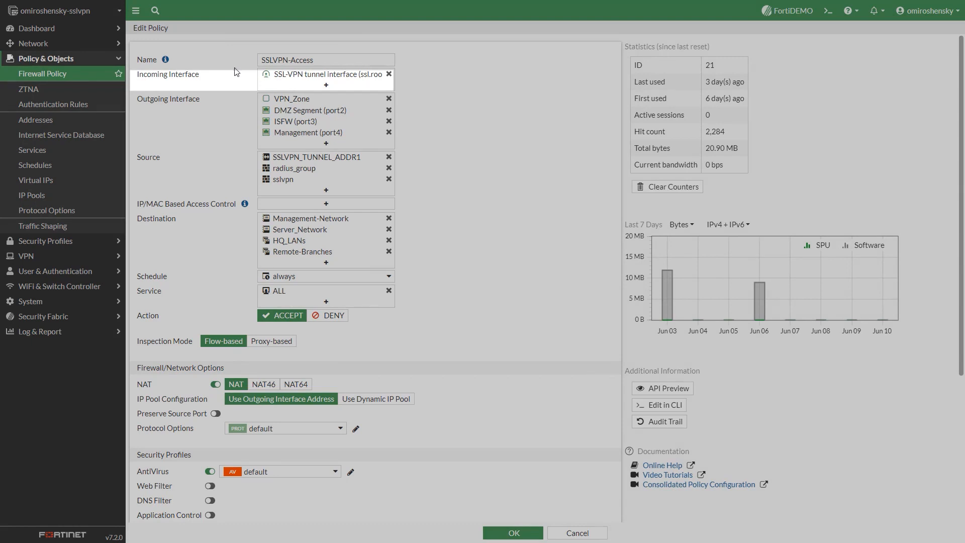
{"action": "mouse_move", "coordinate": [242, 78]}
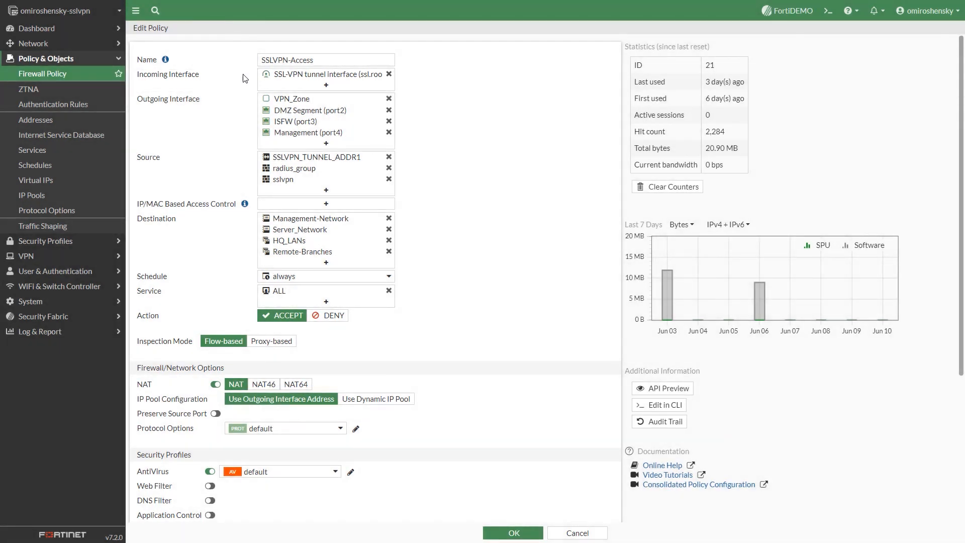
{"action": "mouse_move", "coordinate": [488, 101]}
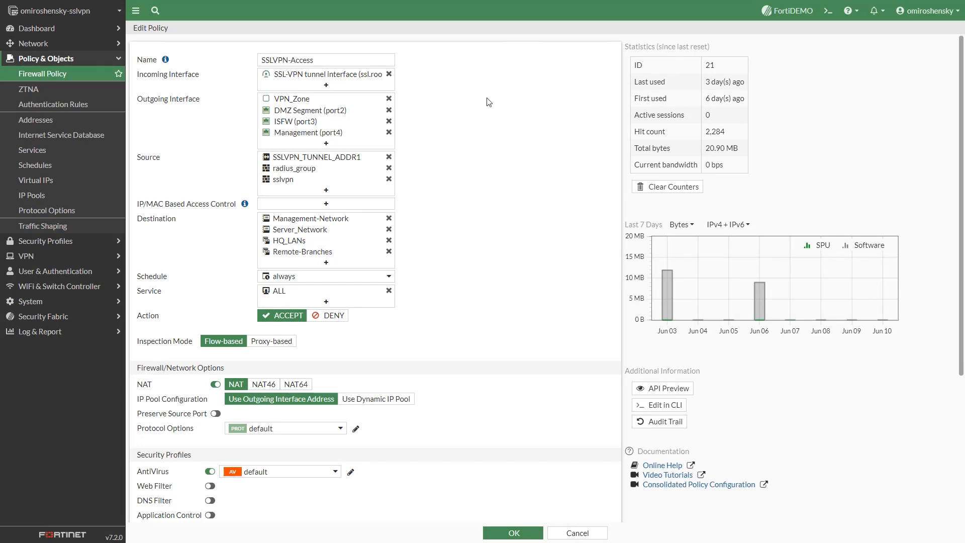
{"action": "mouse_move", "coordinate": [502, 118]}
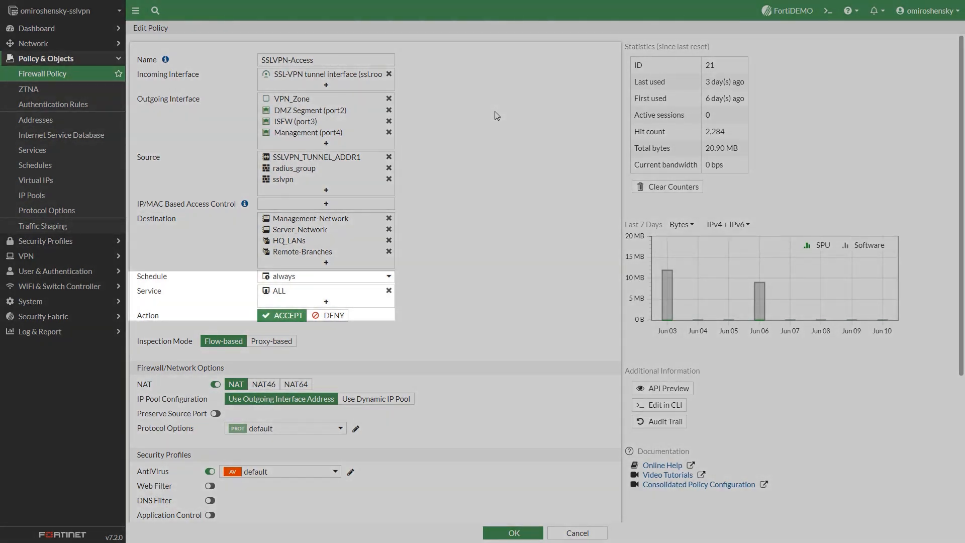
{"action": "scroll", "scroll_direction": "down", "scroll_amount": 3}
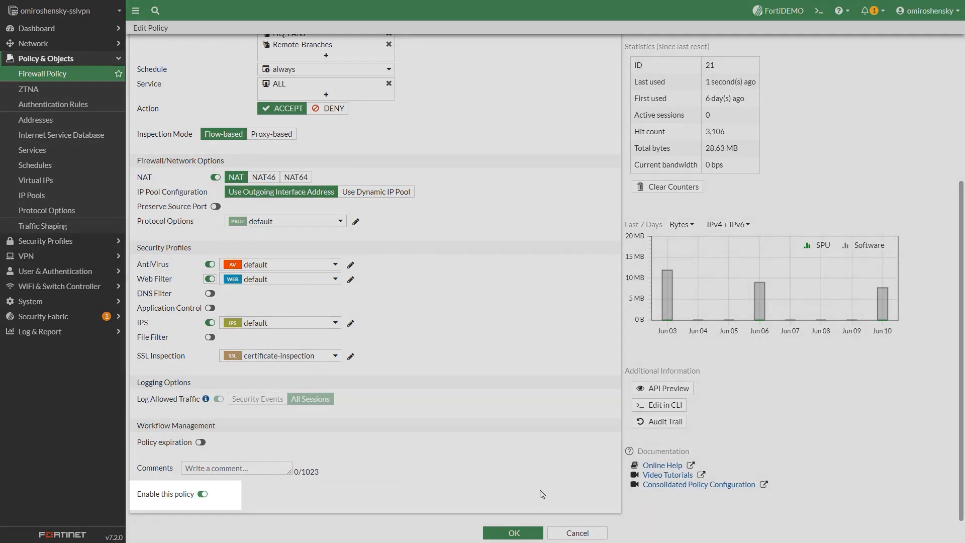
{"action": "mouse_move", "coordinate": [513, 533]}
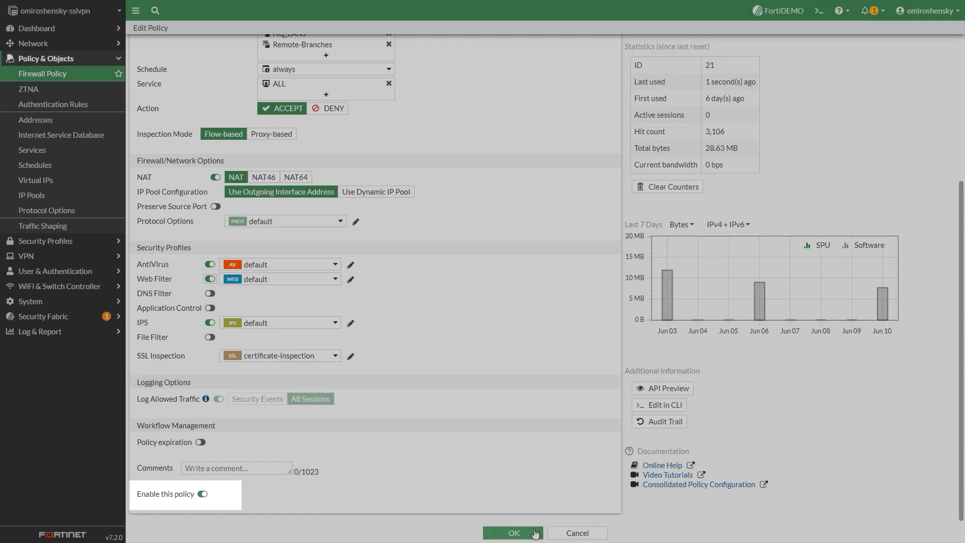
{"action": "left_click", "coordinate": [513, 532]}
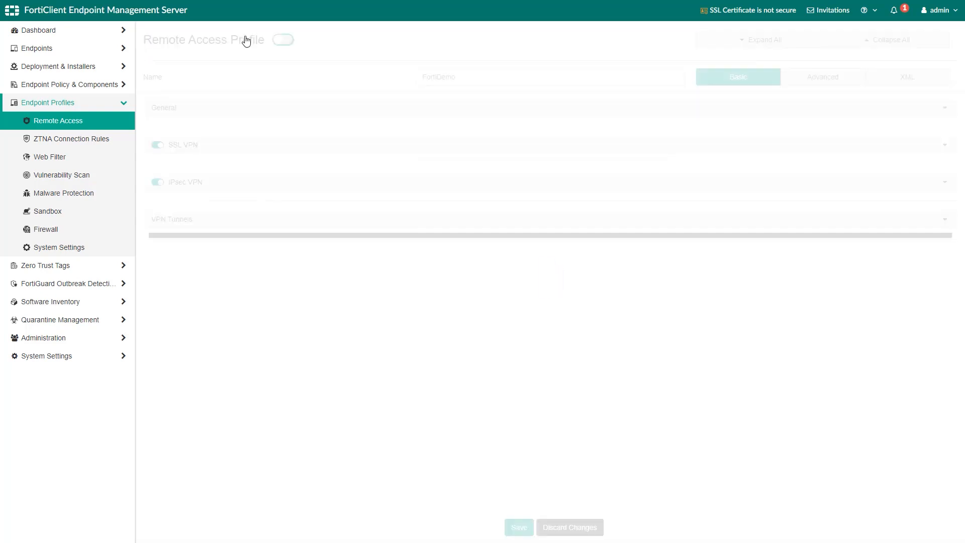
Add manual SSL VPN tunnel office-vpn to gateway 10.100.55.1 in the FortiDemo profile and save.
{"action": "left_click", "coordinate": [282, 40]}
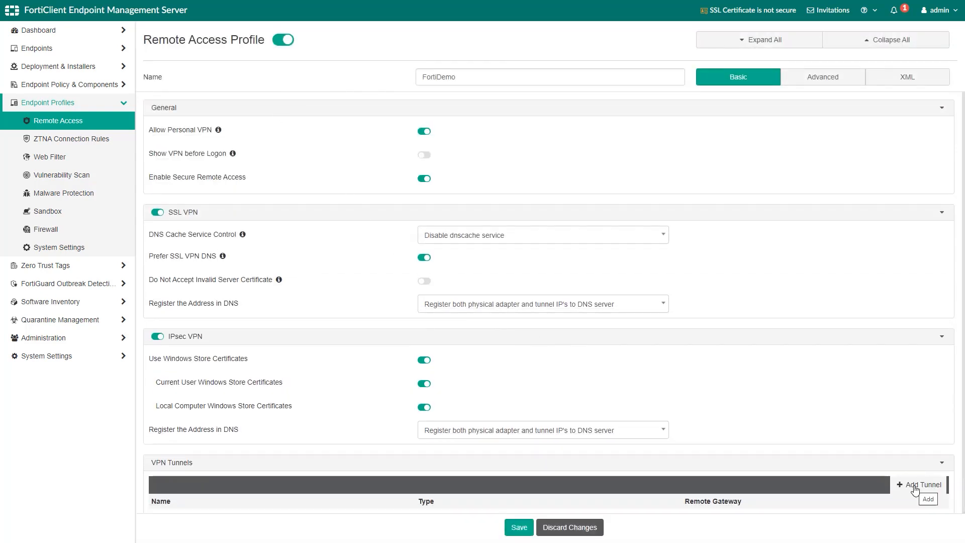
{"action": "left_click", "coordinate": [920, 485]}
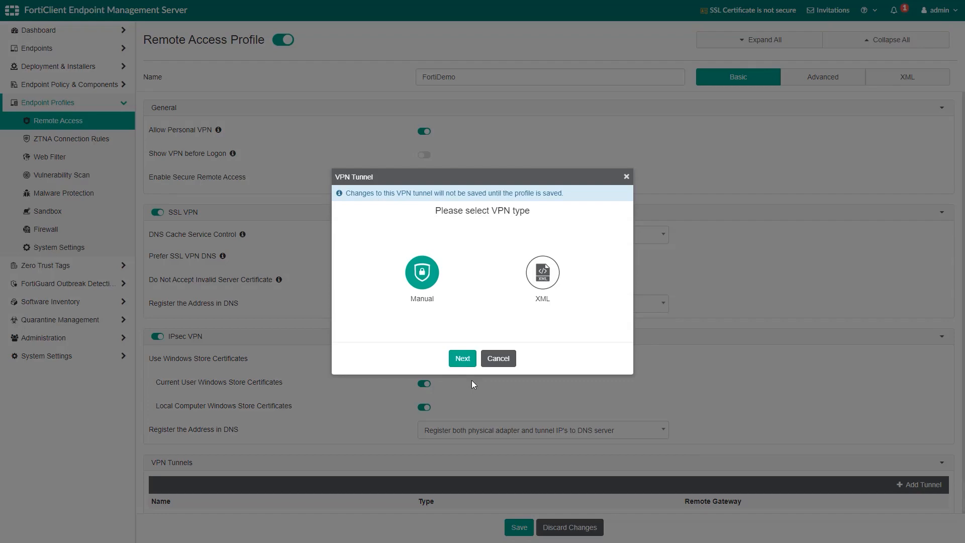
{"action": "left_click", "coordinate": [462, 358]}
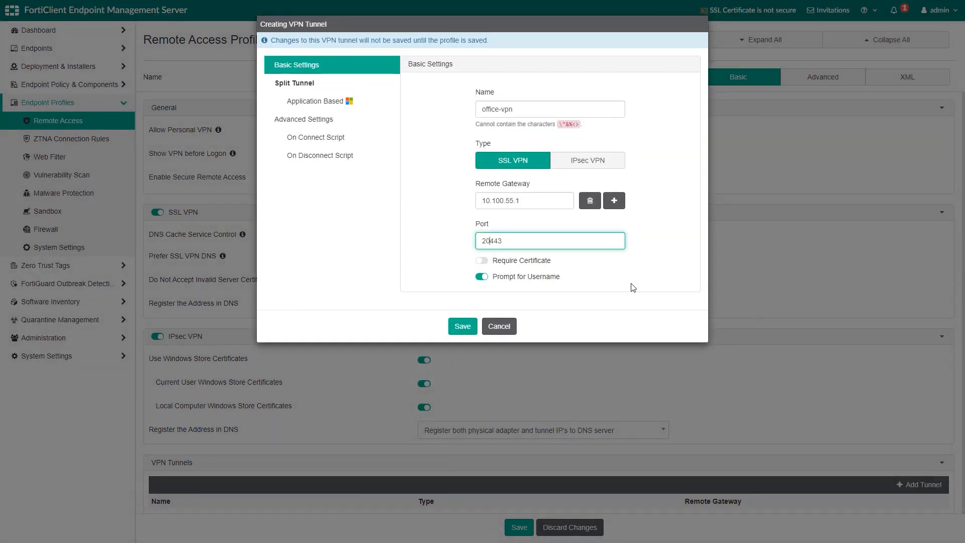
{"action": "left_click", "coordinate": [462, 326]}
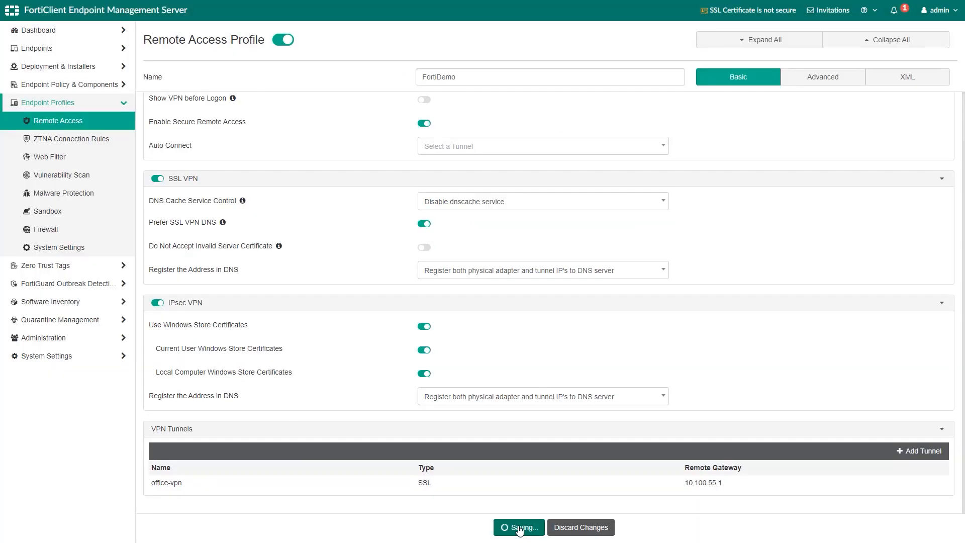
{"action": "left_click", "coordinate": [518, 527]}
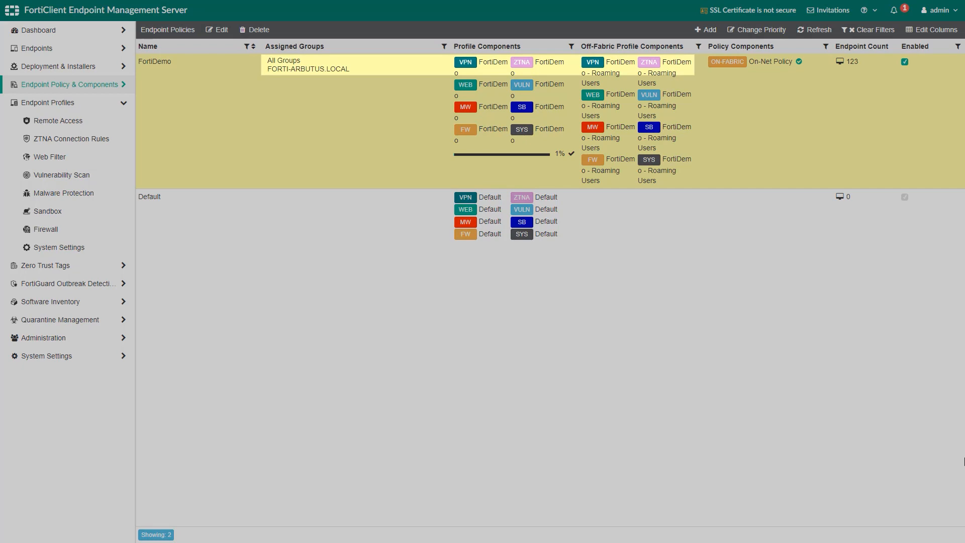
{"action": "left_click", "coordinate": [36, 48]}
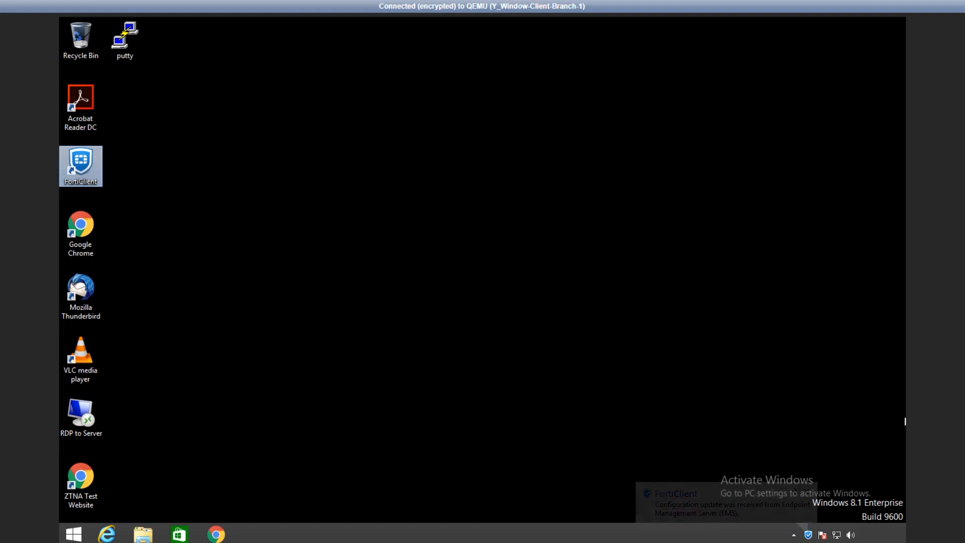
{"action": "double_click", "coordinate": [80, 165]}
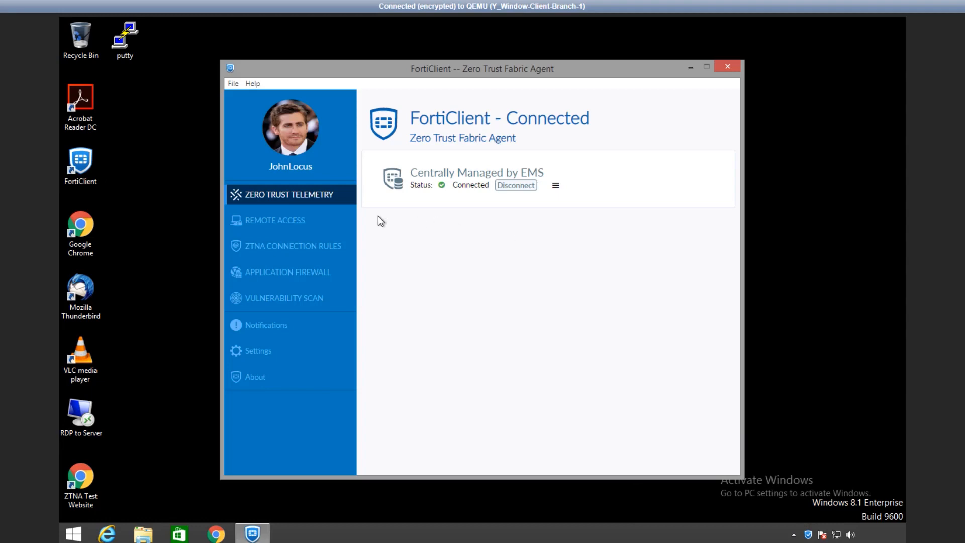
{"action": "left_click", "coordinate": [274, 219]}
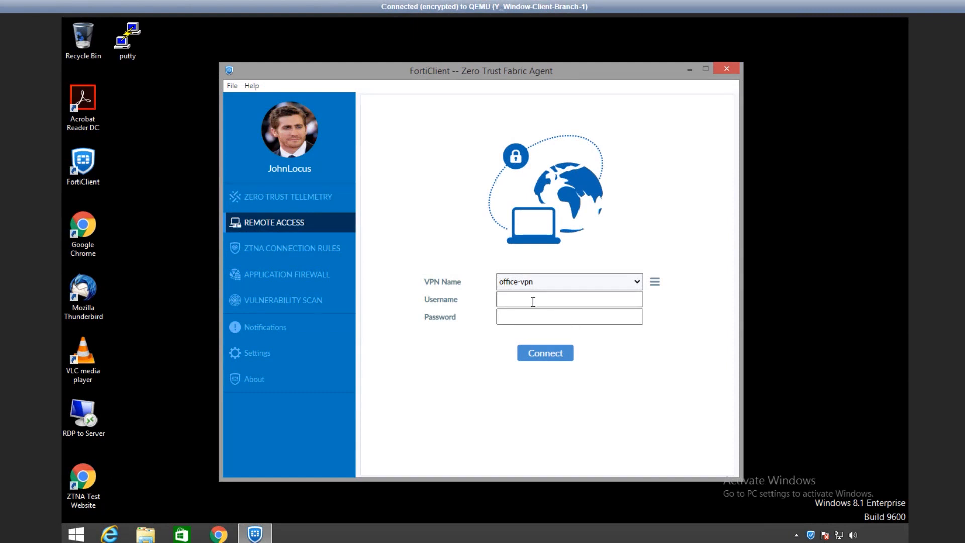
{"action": "type", "text": "jlo"}
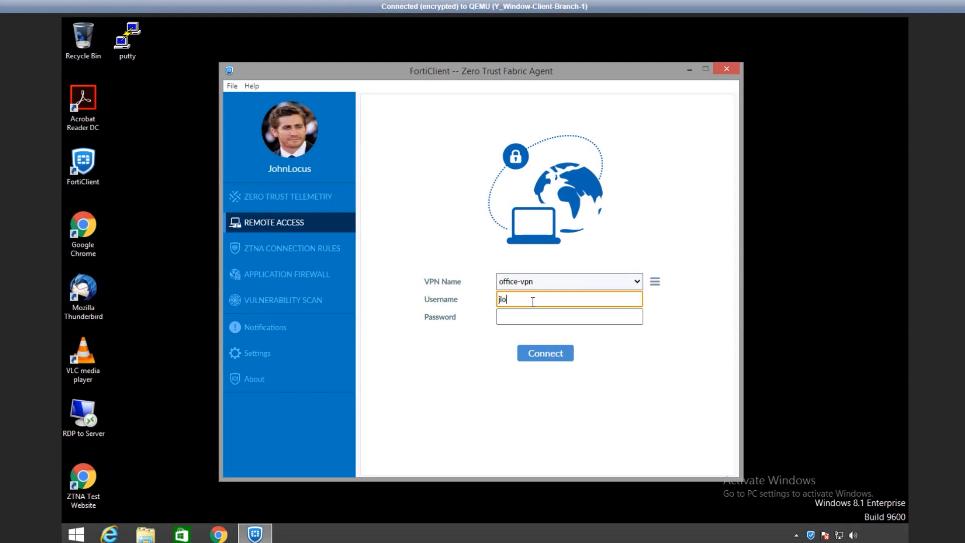
{"action": "left_click", "coordinate": [544, 353]}
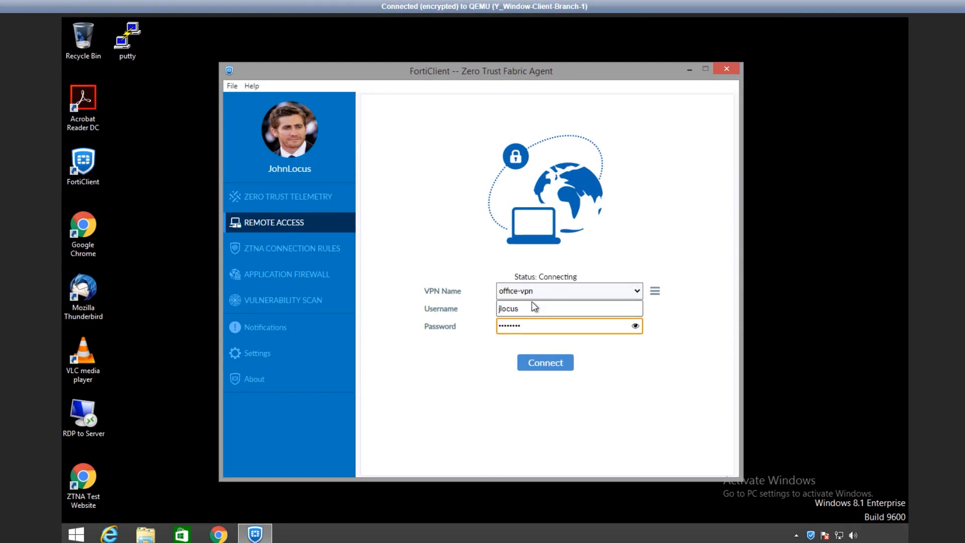
{"action": "left_click", "coordinate": [545, 362]}
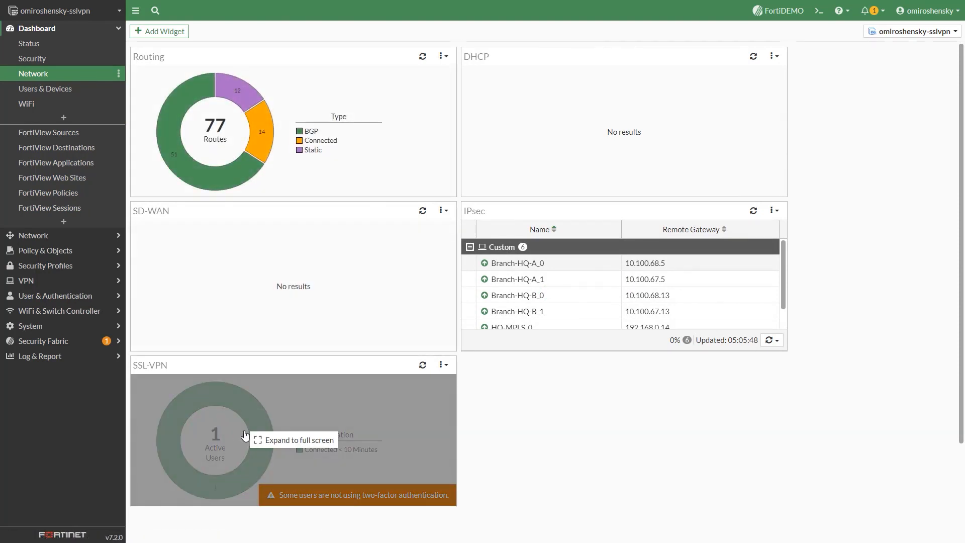
{"action": "left_click", "coordinate": [244, 435]}
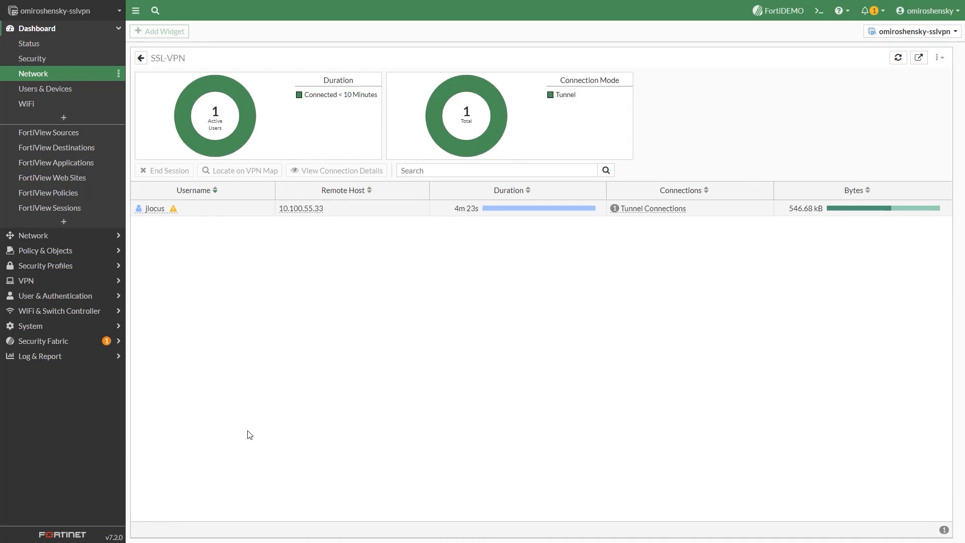
{"action": "mouse_move", "coordinate": [418, 215]}
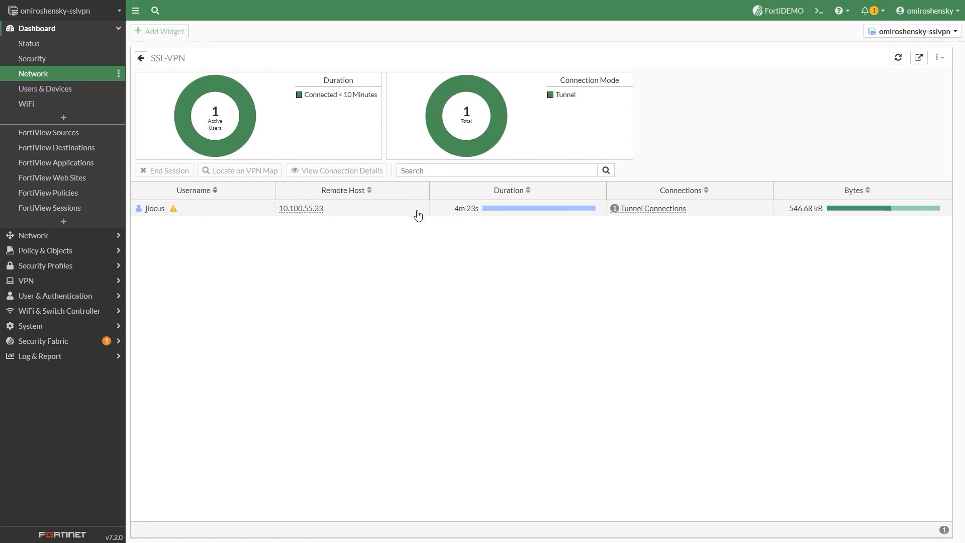